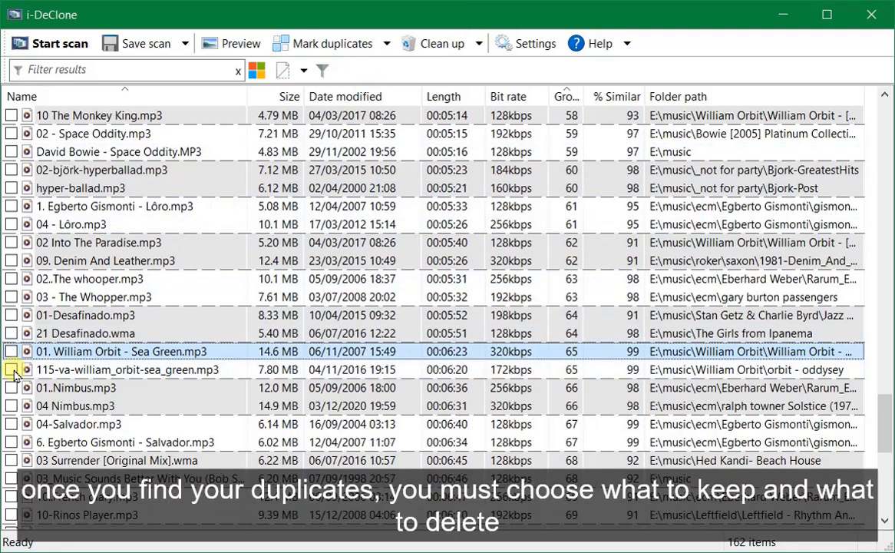
Tick '01. William Orbit - Sea Green.mp3' and another duplicate track for removal
left_click(12, 351)
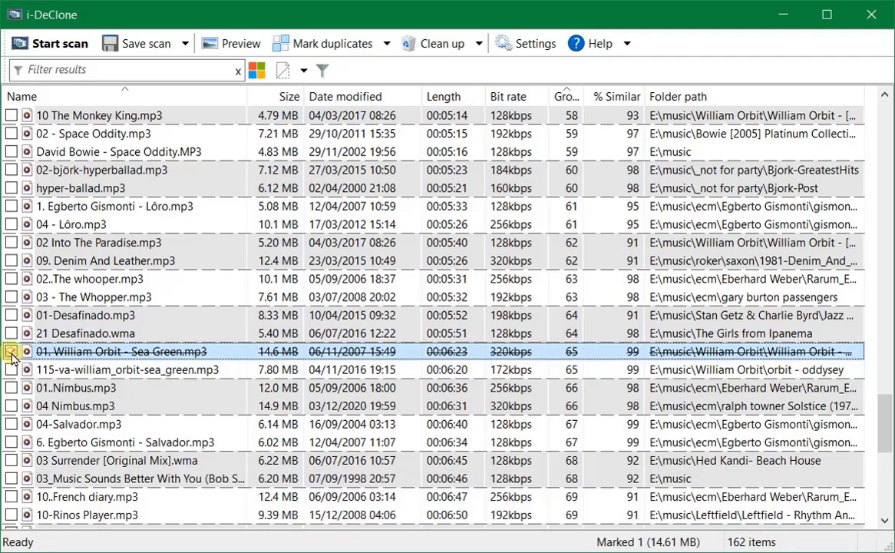
left_click(13, 332)
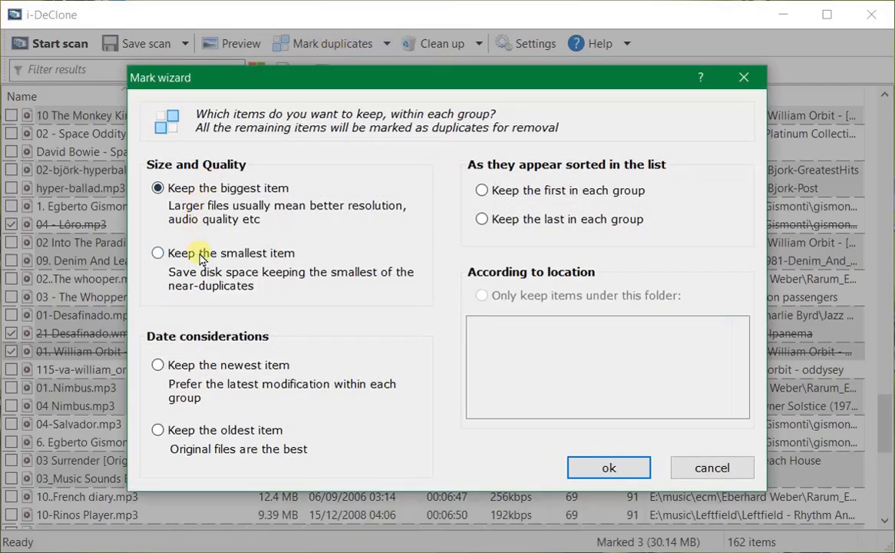
Apply the 'Keep the smallest item' rule so larger copies get marked
left_click(157, 251)
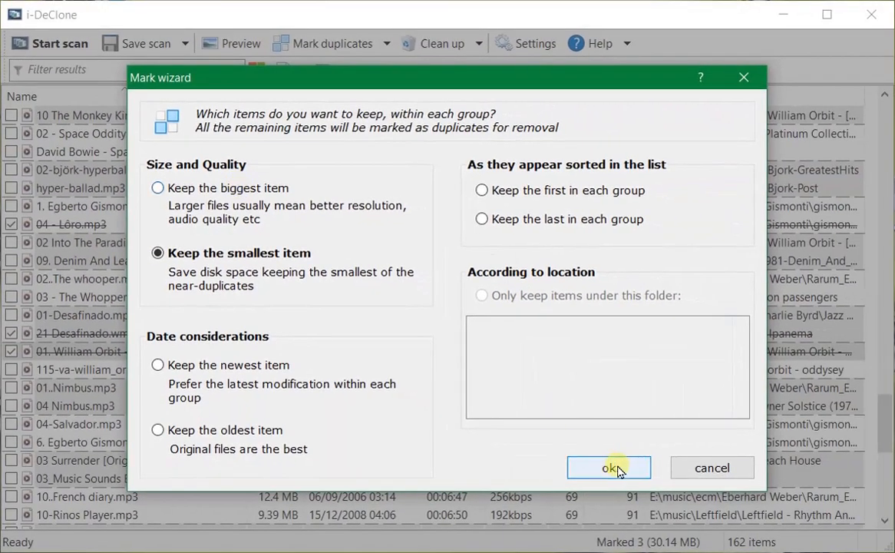
left_click(608, 467)
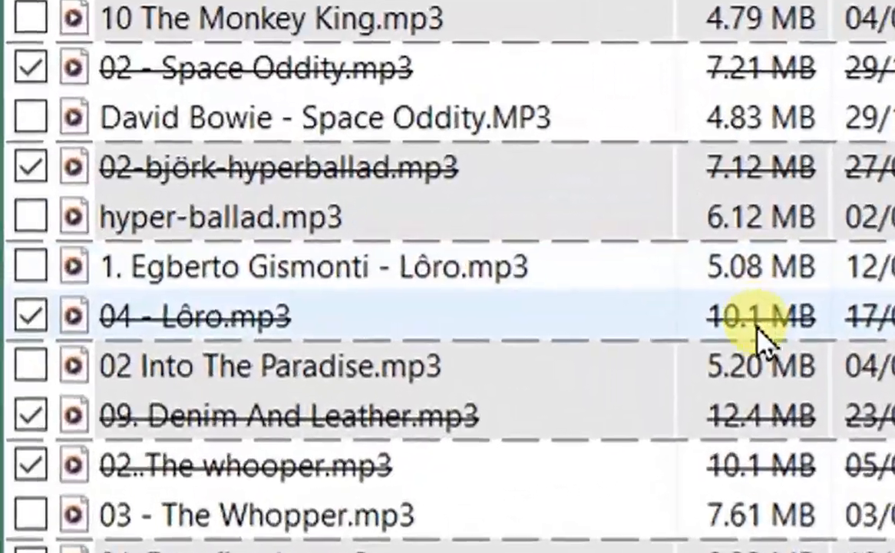
mouse_move(637, 184)
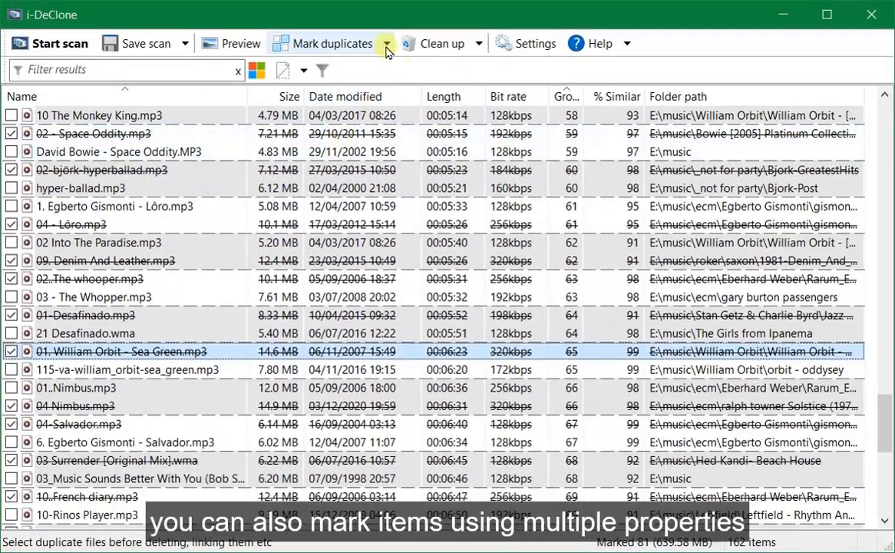
Bring up 'Multiple rules...' from the Mark duplicates menu
left_click(387, 43)
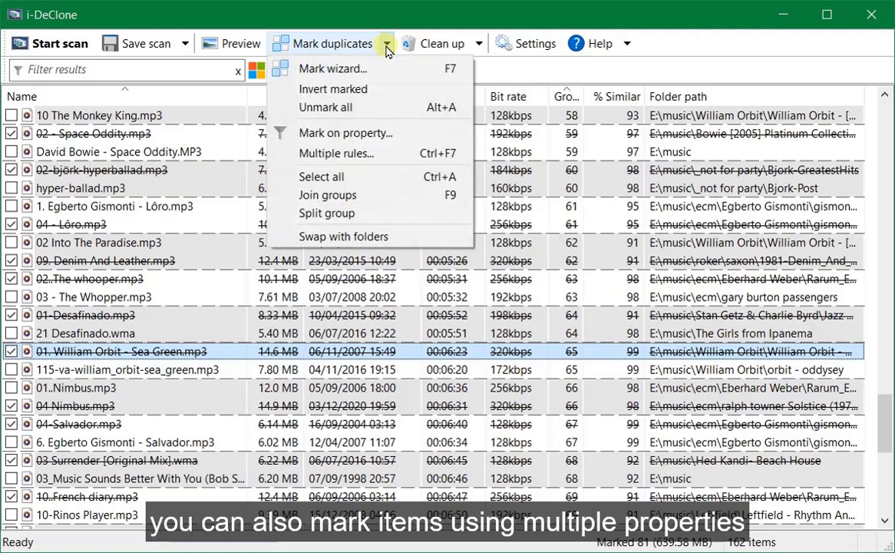
mouse_move(335, 154)
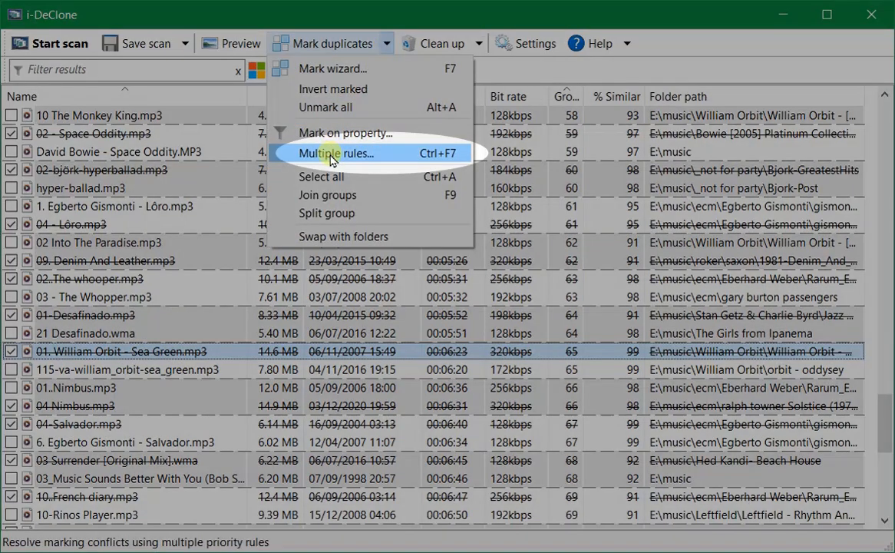
left_click(335, 154)
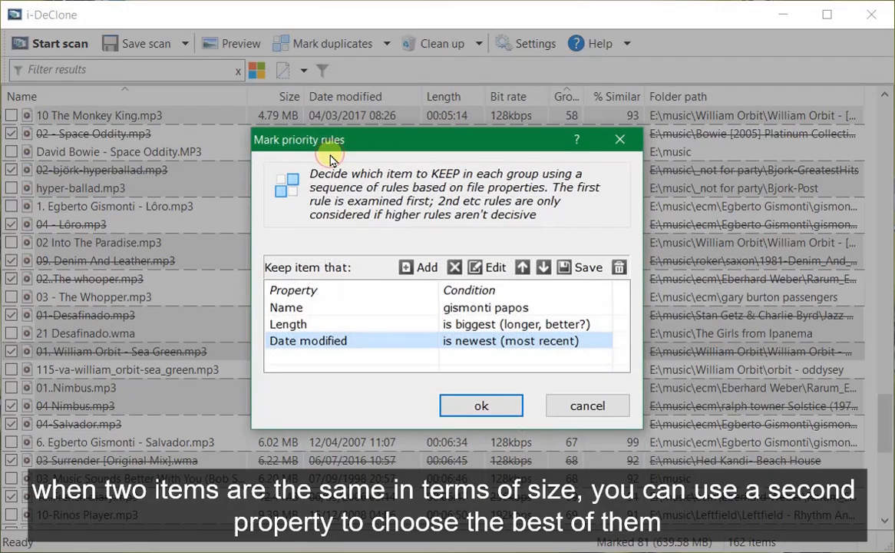
mouse_move(381, 223)
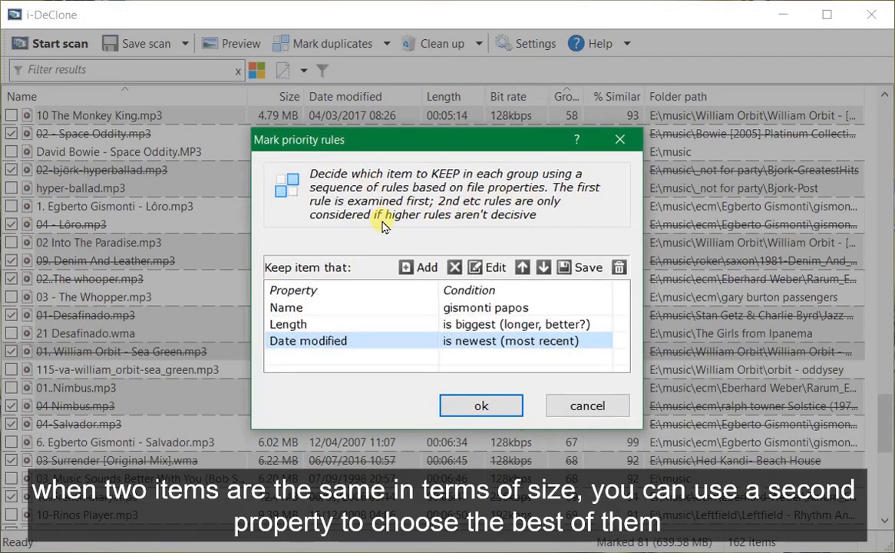
mouse_move(621, 267)
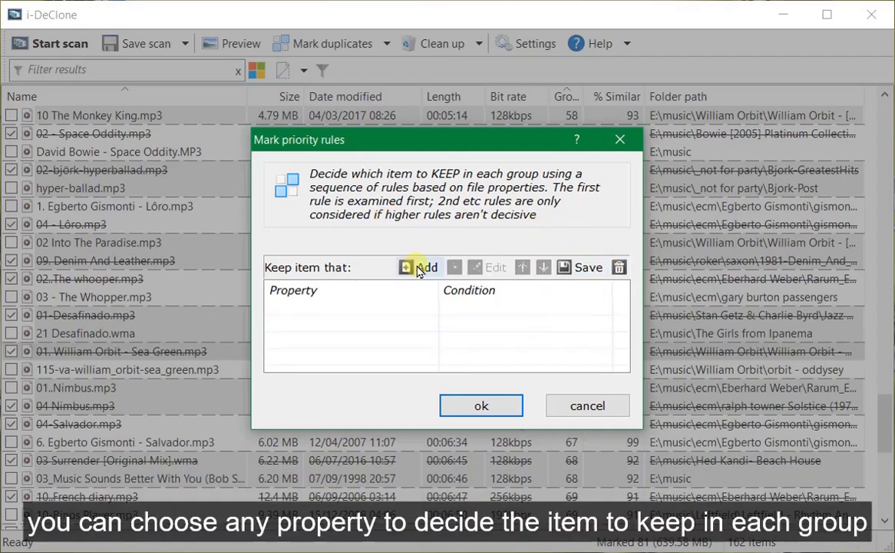
Add a rule keeping the item whose Bit rate is smallest
left_click(420, 267)
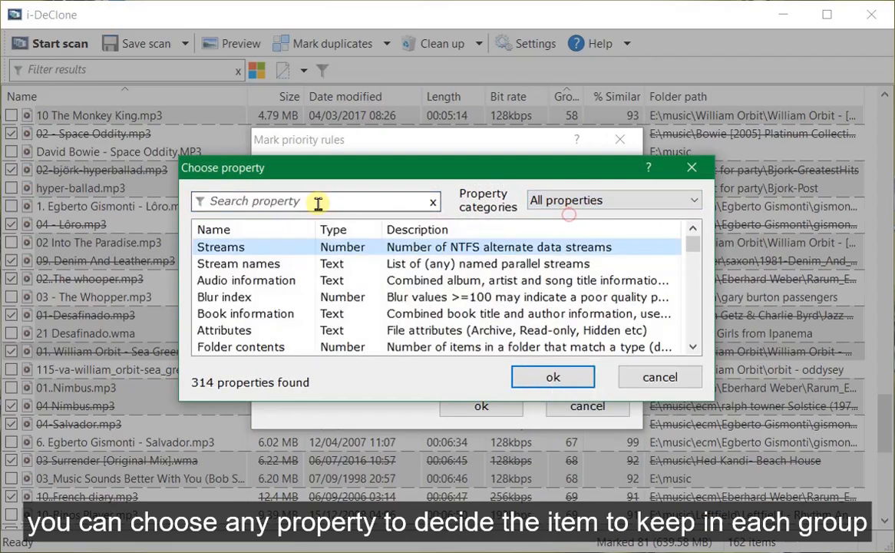
type("bit")
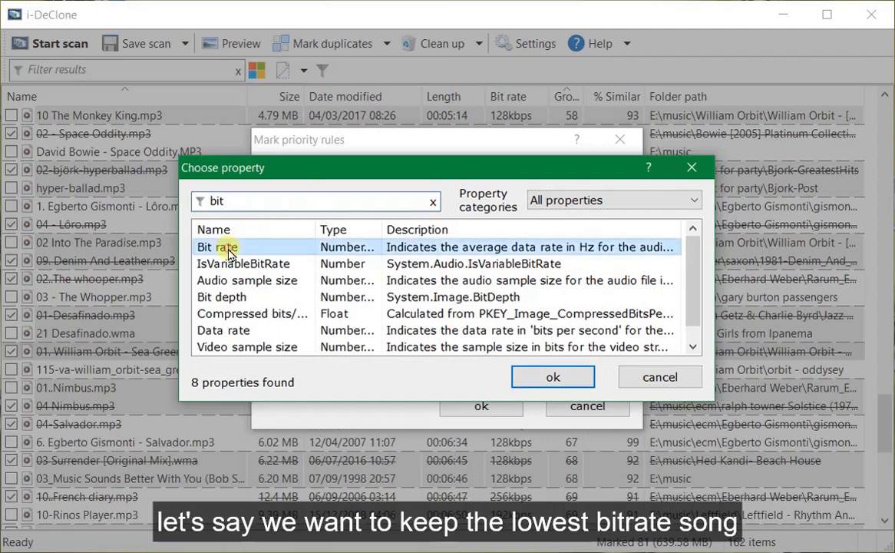
left_click(553, 376)
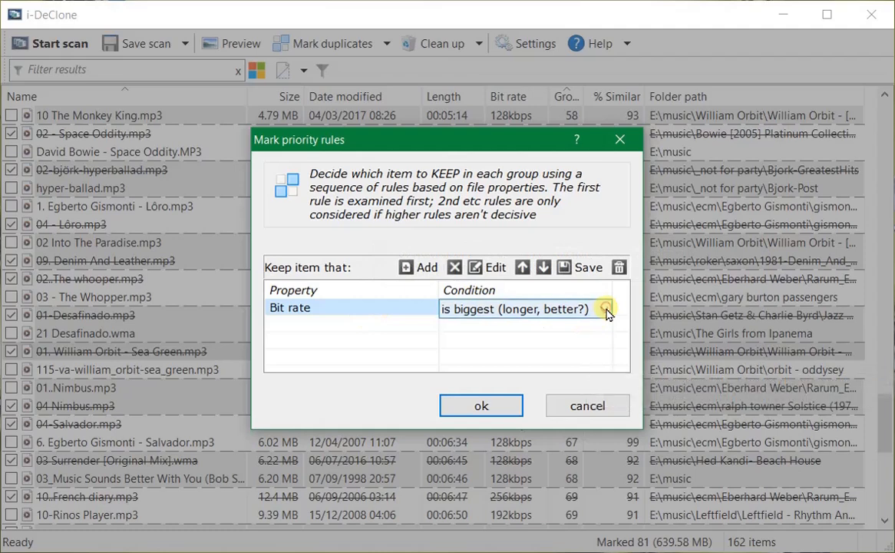
left_click(605, 307)
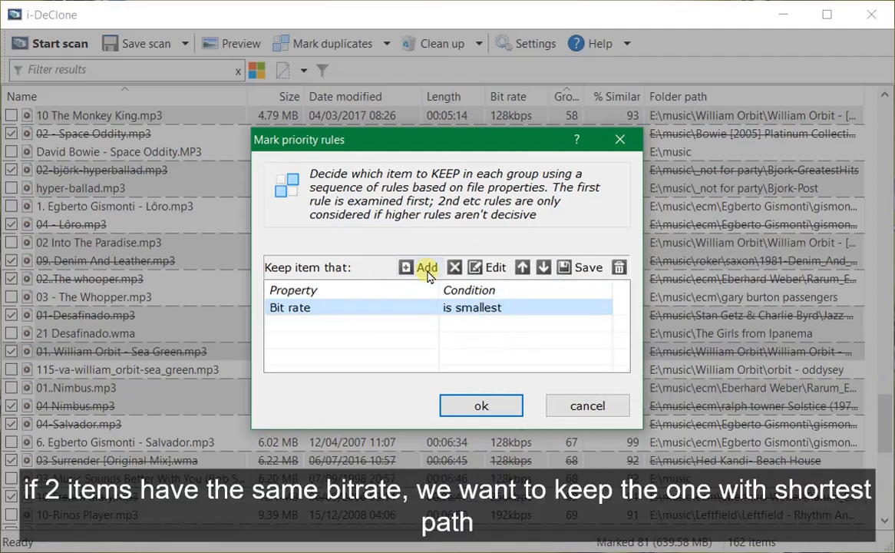
Add a Path 'is shortest (fewer letters)' rule and apply both rules to the duplicates
left_click(427, 267)
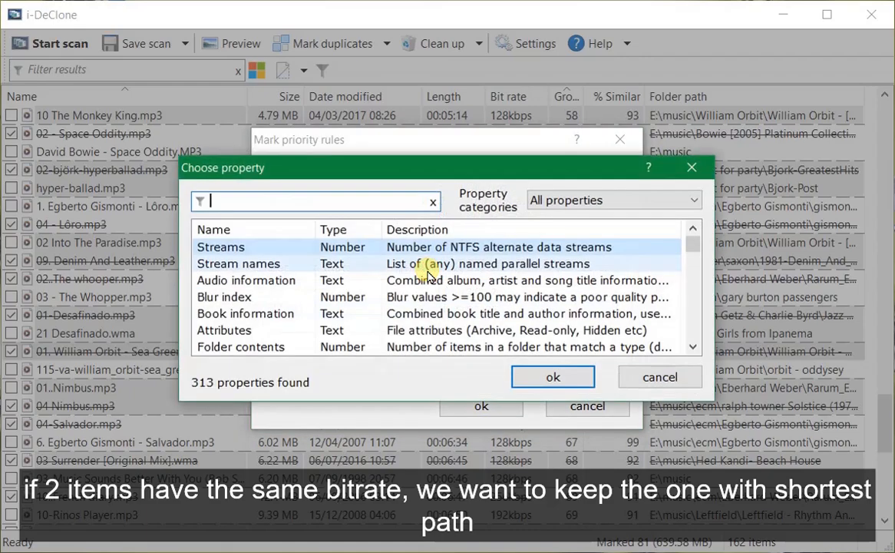
type("path")
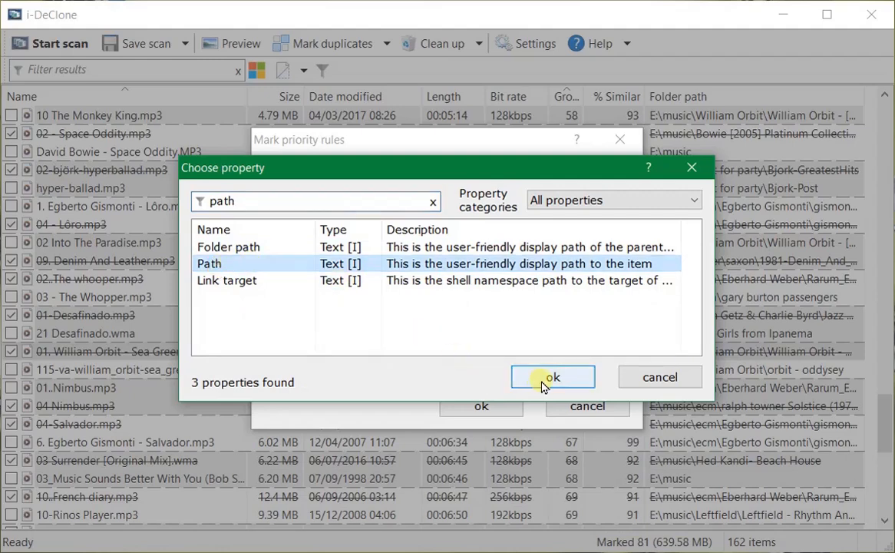
left_click(553, 378)
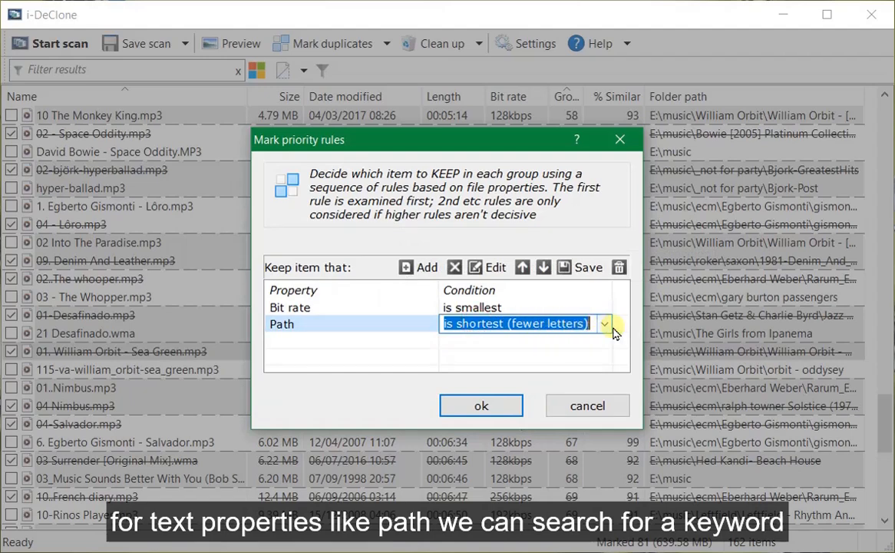
type("keyword")
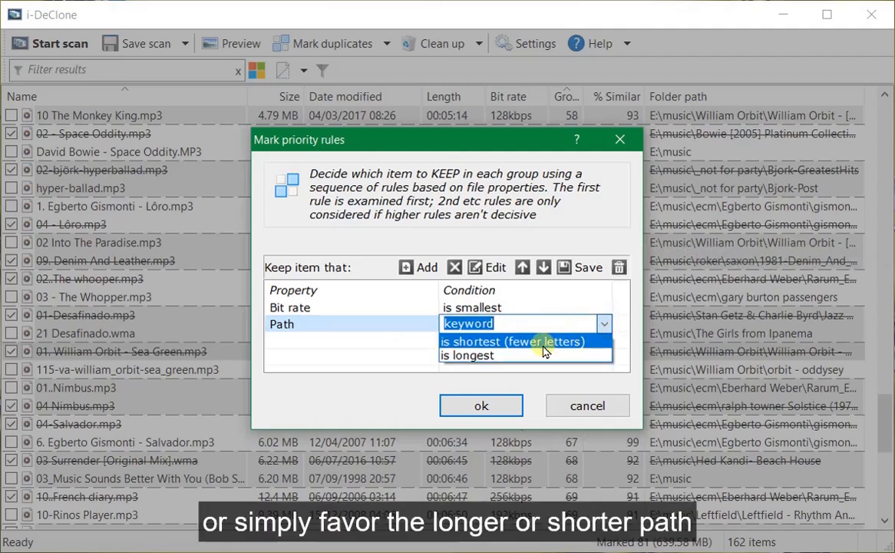
left_click(510, 341)
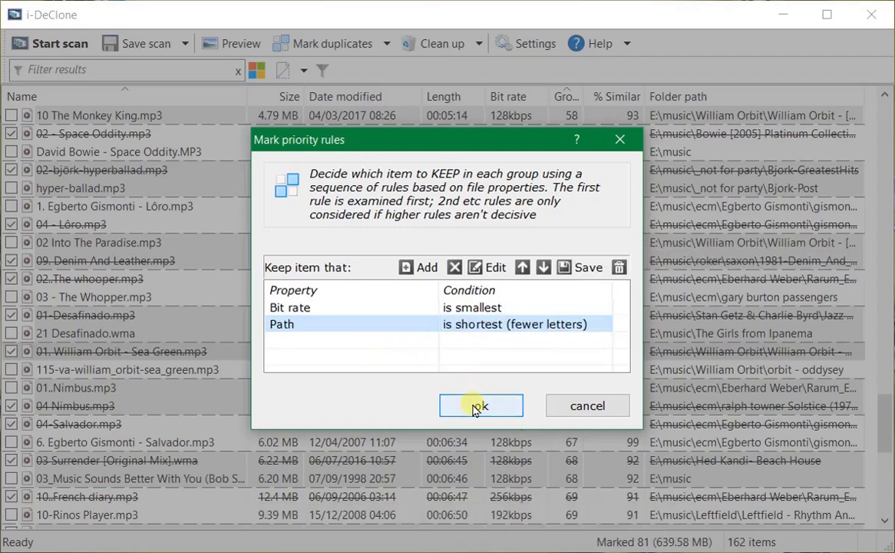
left_click(483, 405)
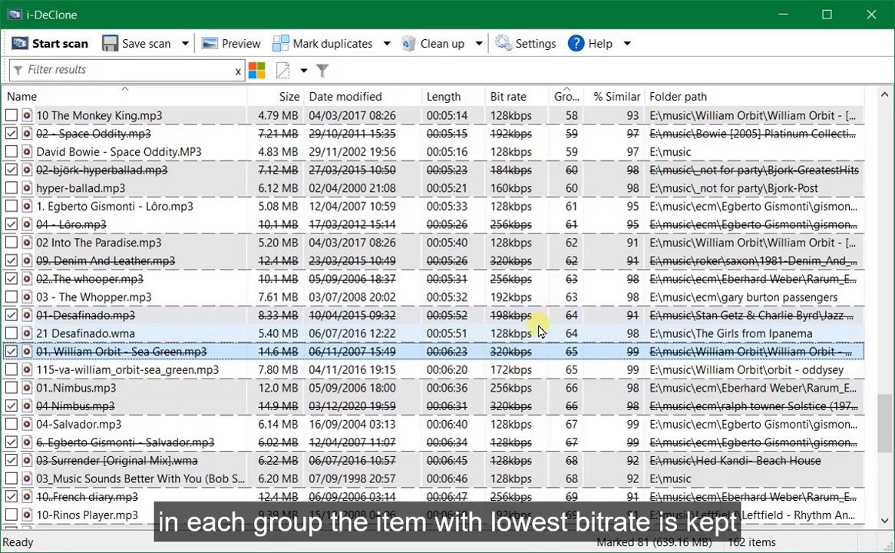
mouse_move(885, 233)
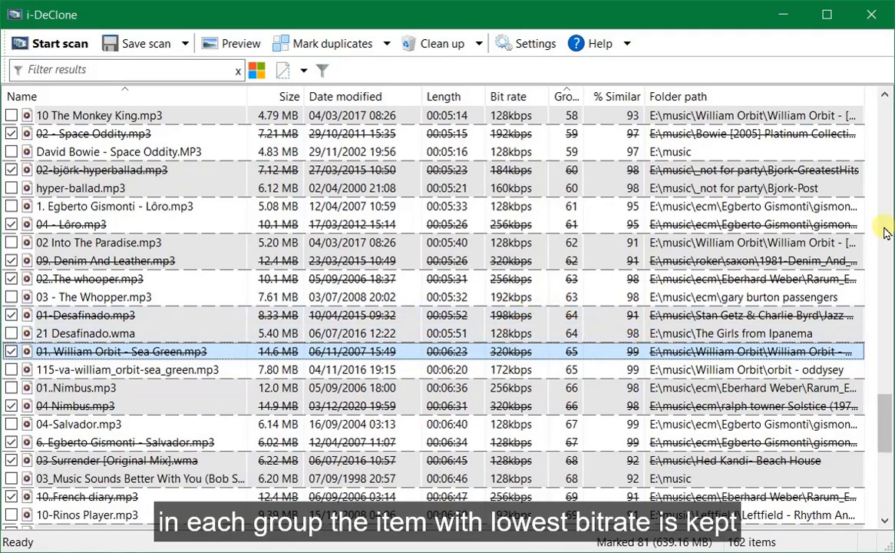
scroll("down", 3)
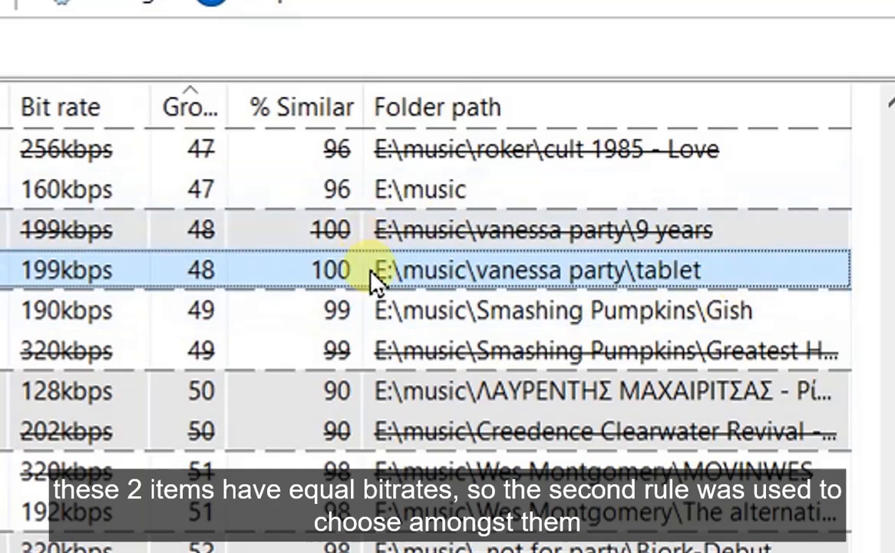
mouse_move(688, 289)
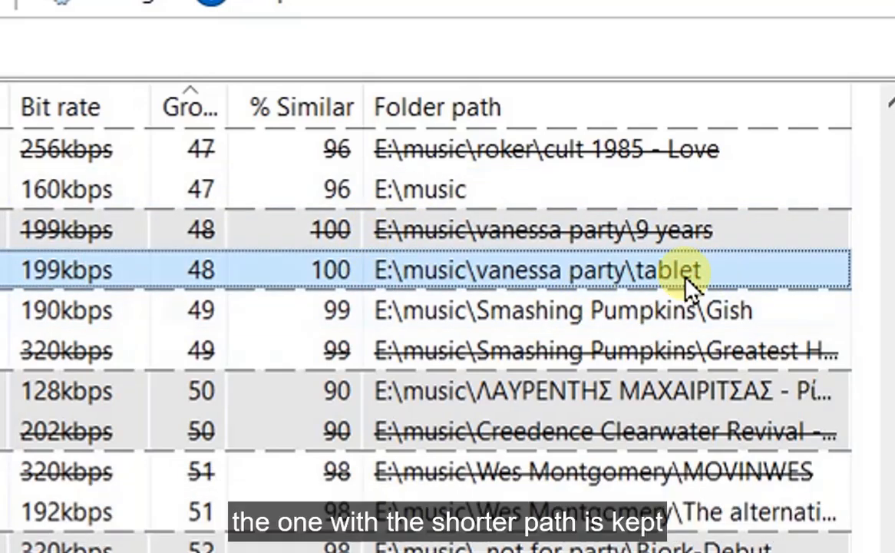